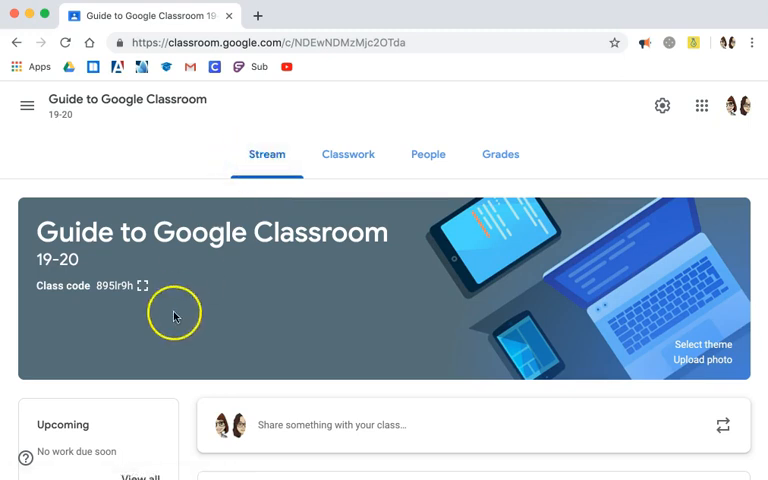
Draft a new stream announcement reading '1984 Projects Due Next Week!'.
{"action": "scroll", "scroll_direction": "down", "scroll_amount": 3}
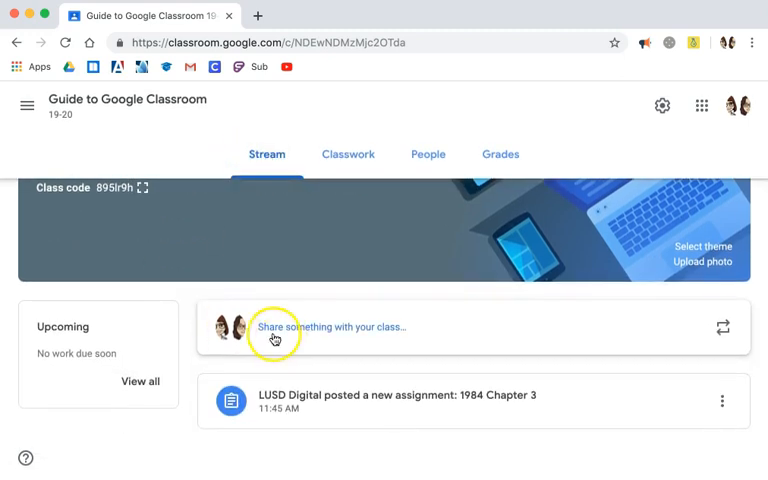
{"action": "left_click", "coordinate": [276, 328]}
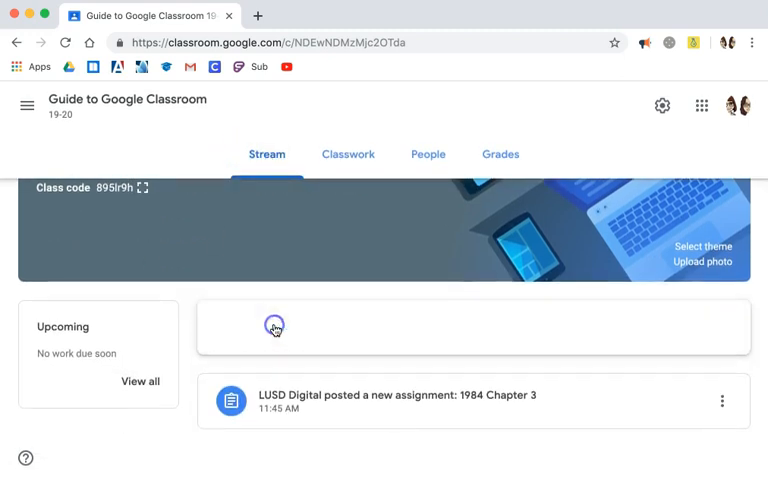
{"action": "left_click", "coordinate": [274, 324]}
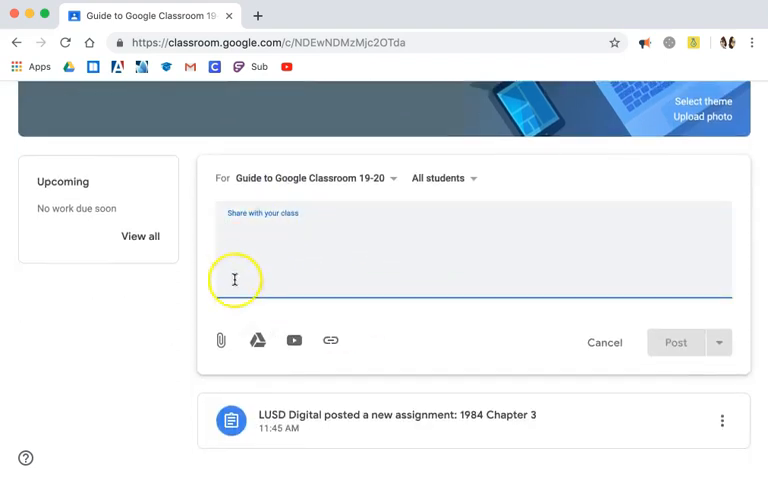
{"action": "mouse_move", "coordinate": [472, 290]}
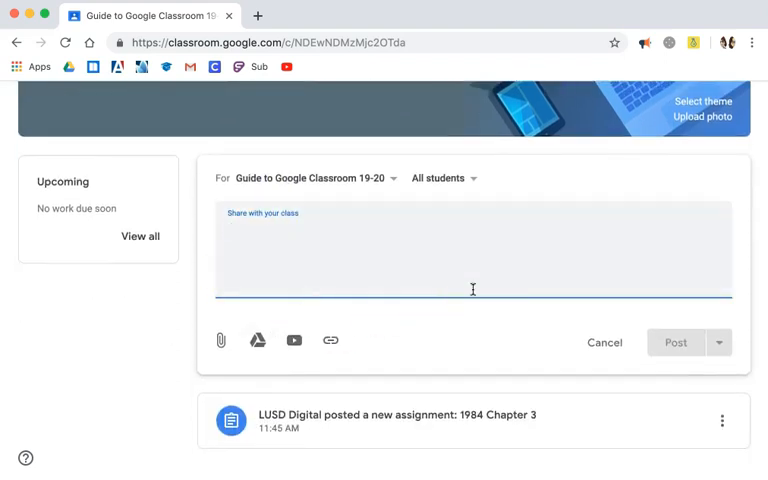
{"action": "type", "text": "1984 Projects Due Next Week!"}
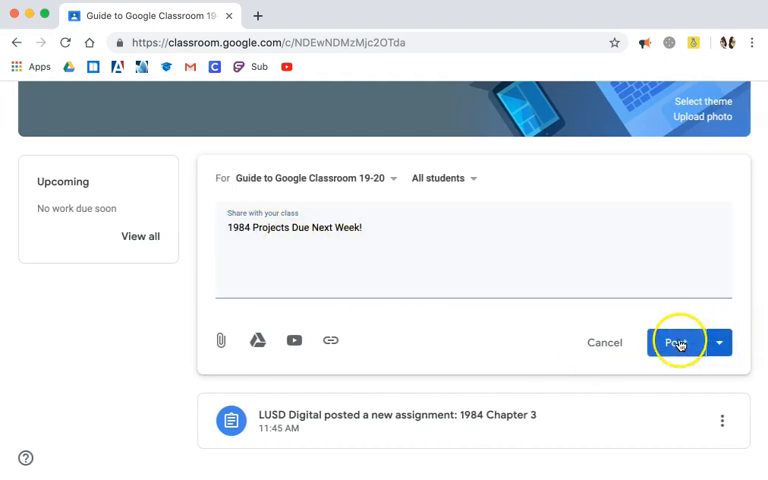
{"action": "left_click", "coordinate": [724, 344]}
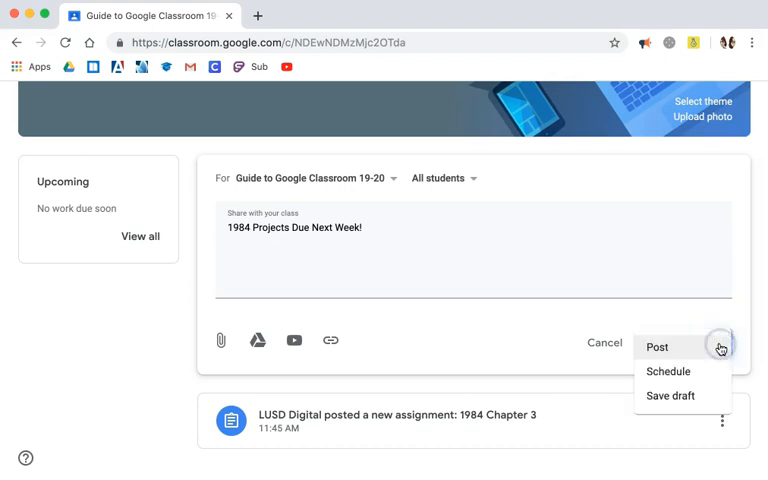
{"action": "left_click", "coordinate": [664, 372]}
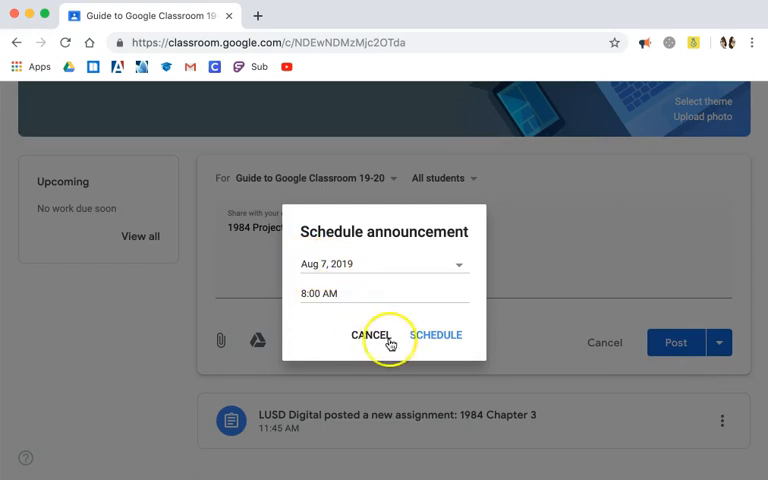
{"action": "left_click", "coordinate": [370, 334]}
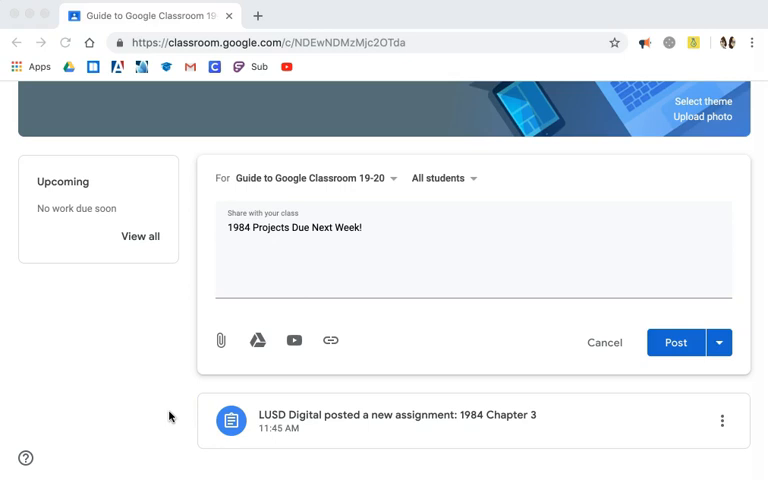
{"action": "mouse_move", "coordinate": [222, 340]}
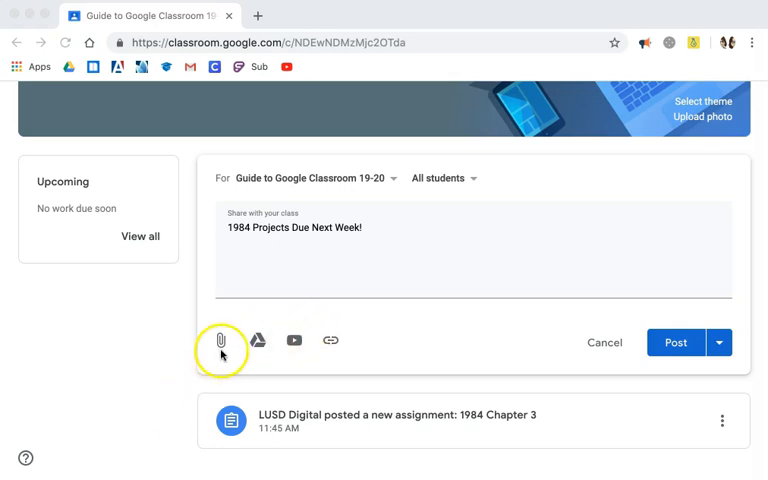
{"action": "mouse_move", "coordinate": [304, 350]}
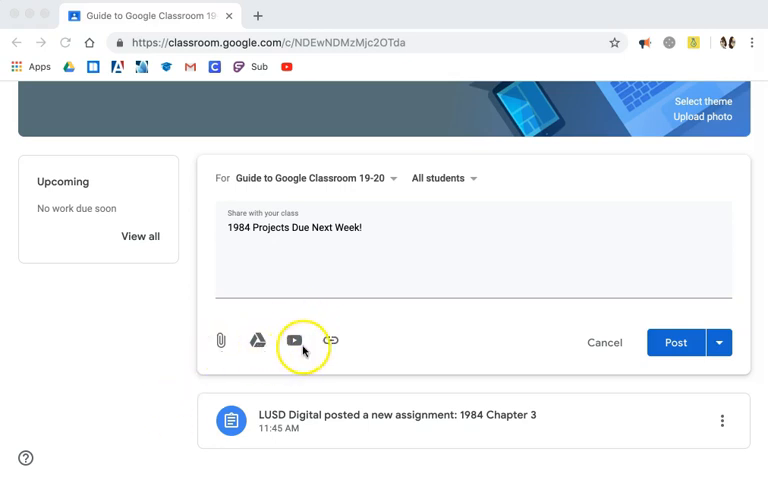
{"action": "mouse_move", "coordinate": [336, 348]}
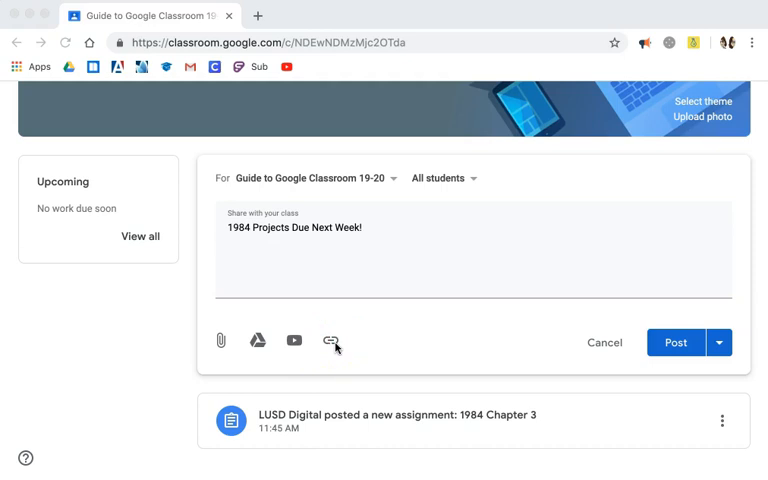
{"action": "mouse_move", "coordinate": [256, 340]}
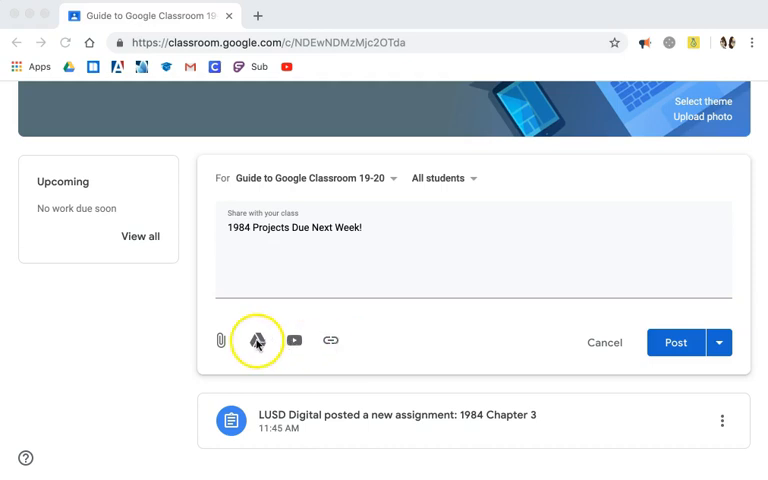
Attach the '1984 Project Guidelines' Google Doc from Drive's Recent list to the draft.
{"action": "left_click", "coordinate": [256, 340]}
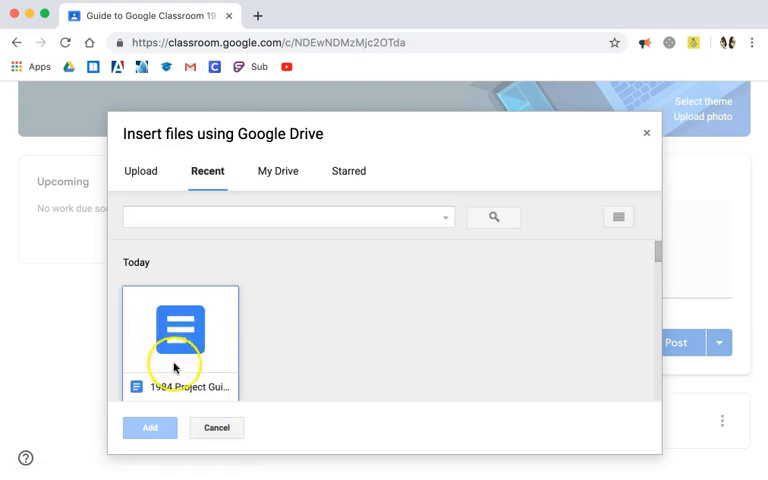
{"action": "left_click", "coordinate": [180, 340]}
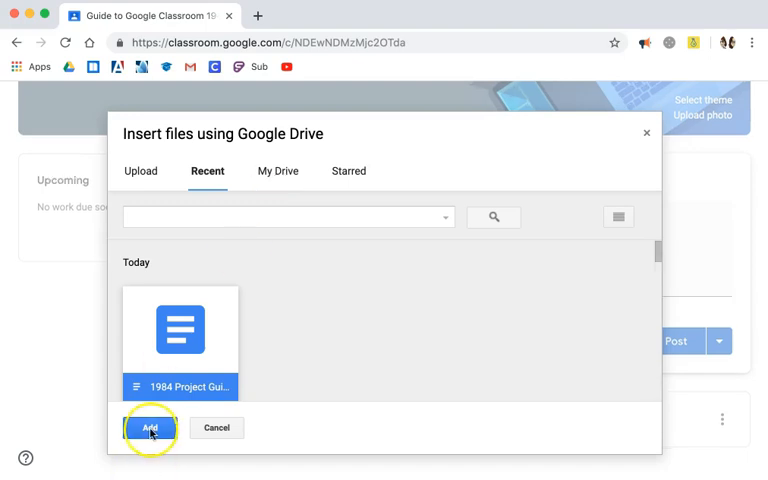
{"action": "left_click", "coordinate": [152, 428]}
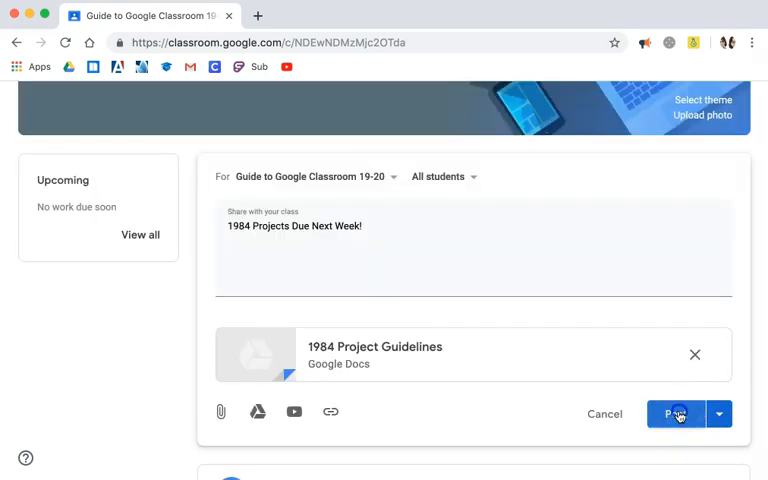
Post the announcement so it appears at the top of the class stream.
{"action": "left_click", "coordinate": [674, 414]}
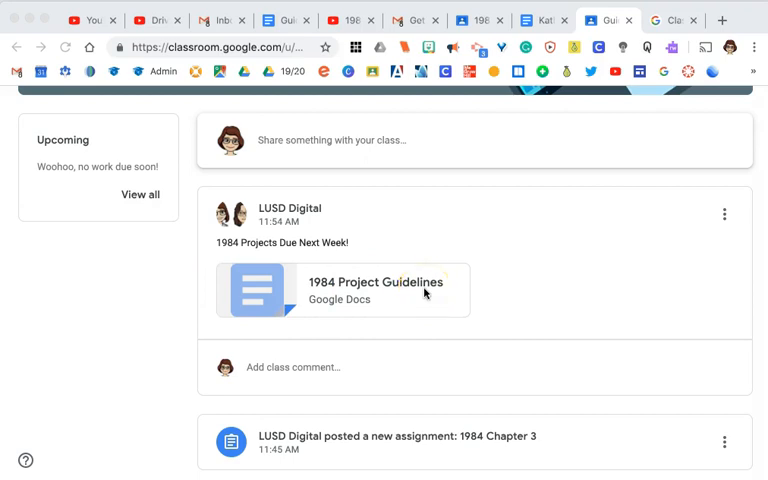
{"action": "scroll", "scroll_direction": "up", "scroll_amount": 3}
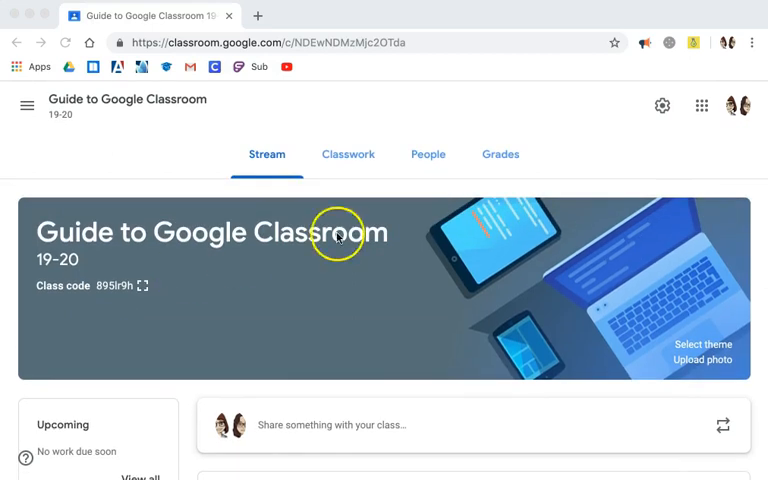
{"action": "mouse_move", "coordinate": [660, 152]}
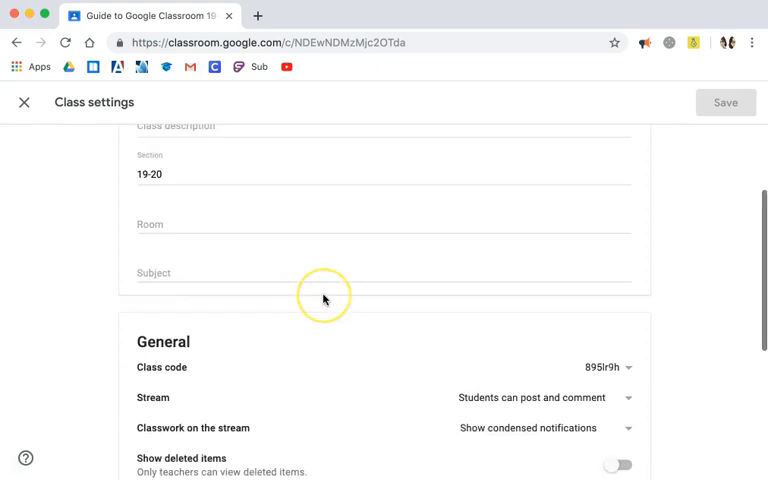
In class settings under General, show the Stream posting-permission choices.
{"action": "scroll", "scroll_direction": "down", "scroll_amount": 3}
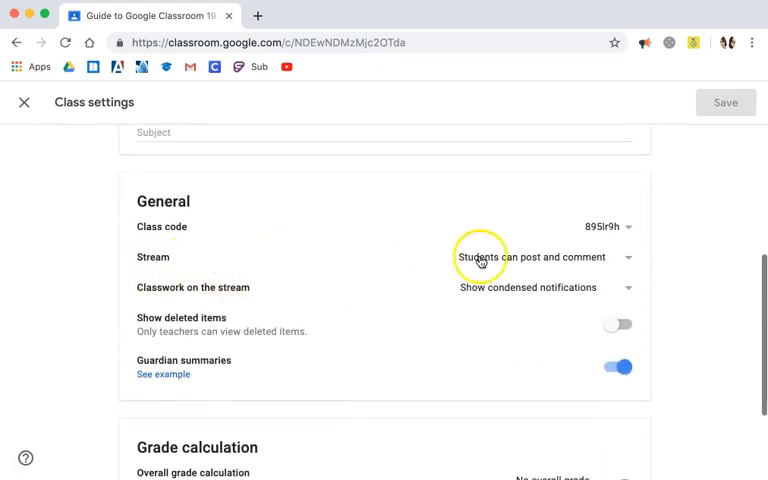
{"action": "left_click", "coordinate": [628, 256]}
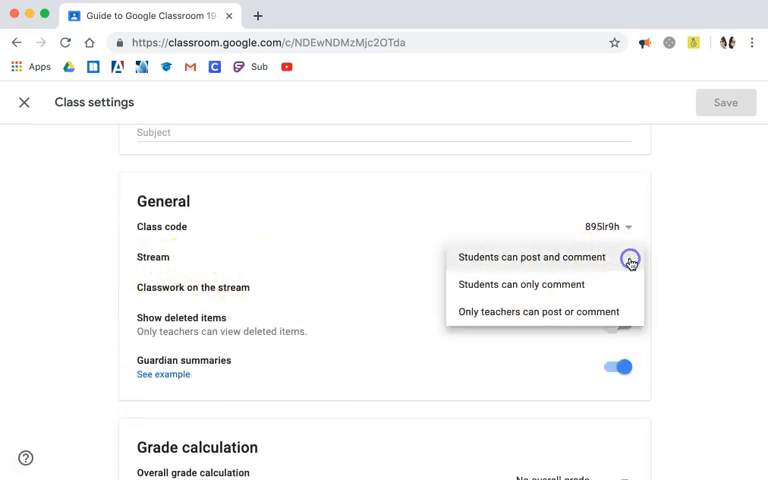
{"action": "mouse_move", "coordinate": [592, 288]}
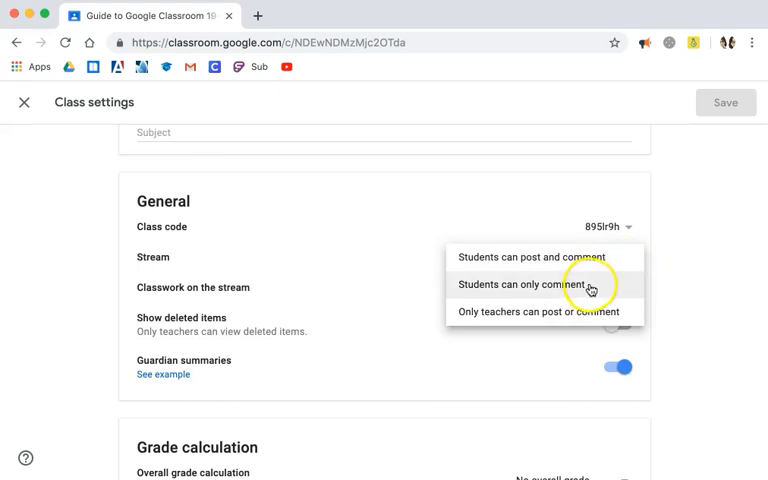
{"action": "mouse_move", "coordinate": [548, 312]}
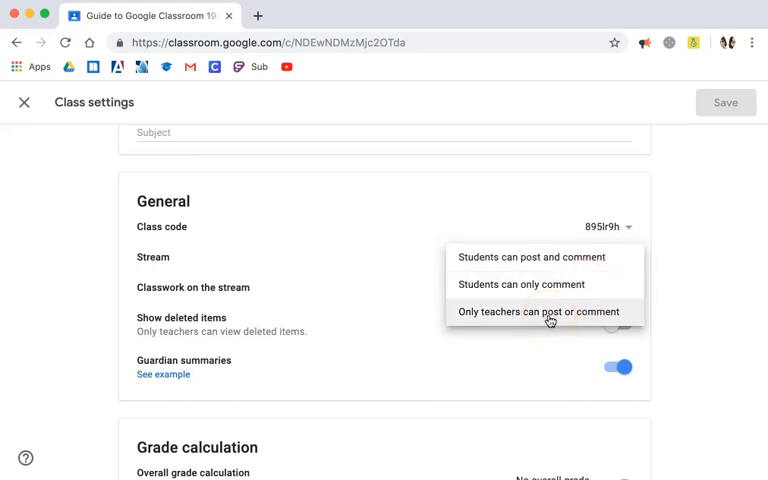
{"action": "mouse_move", "coordinate": [534, 256]}
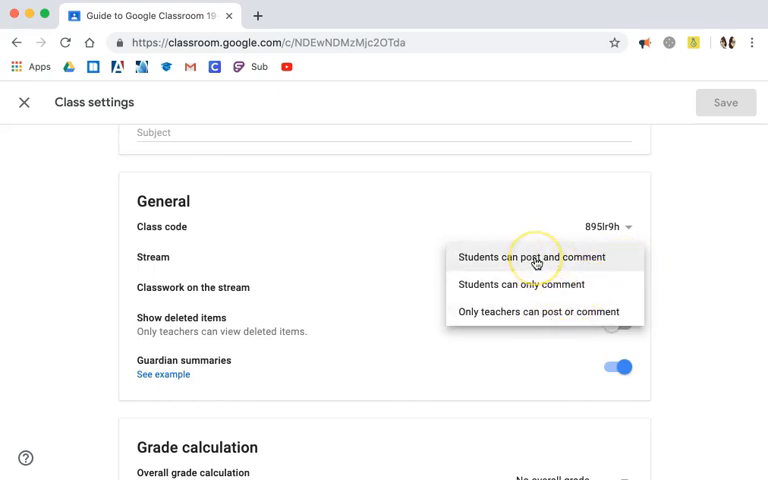